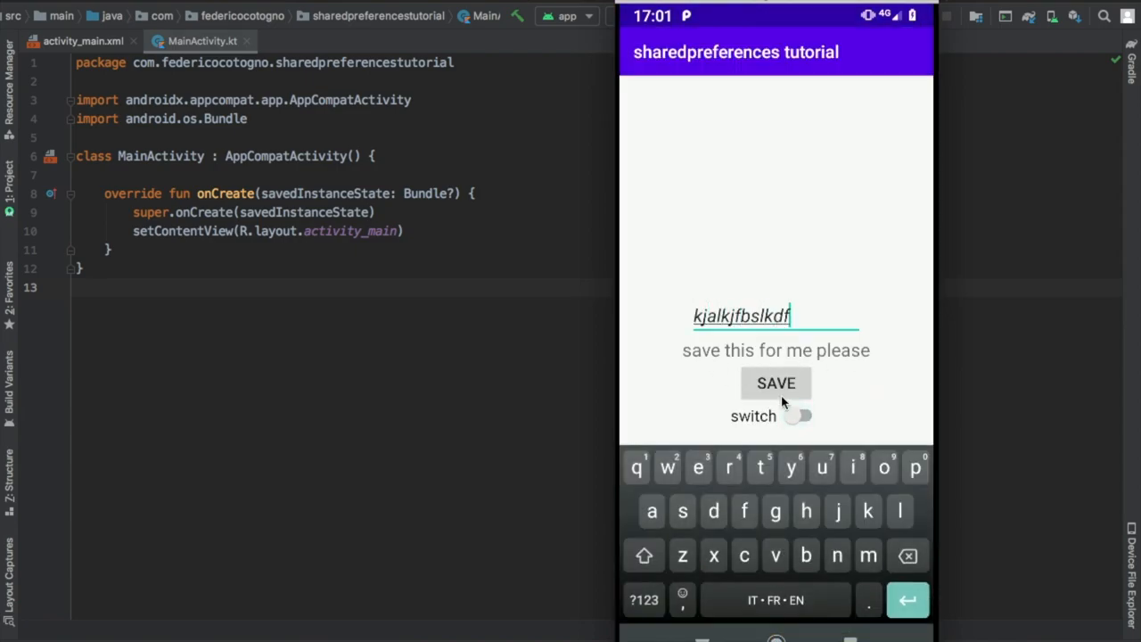
Step: Review activity_main.xml's EditText, TextView, save Button and Switch elements and their ids
{"action": "left_click", "coordinate": [776, 382]}
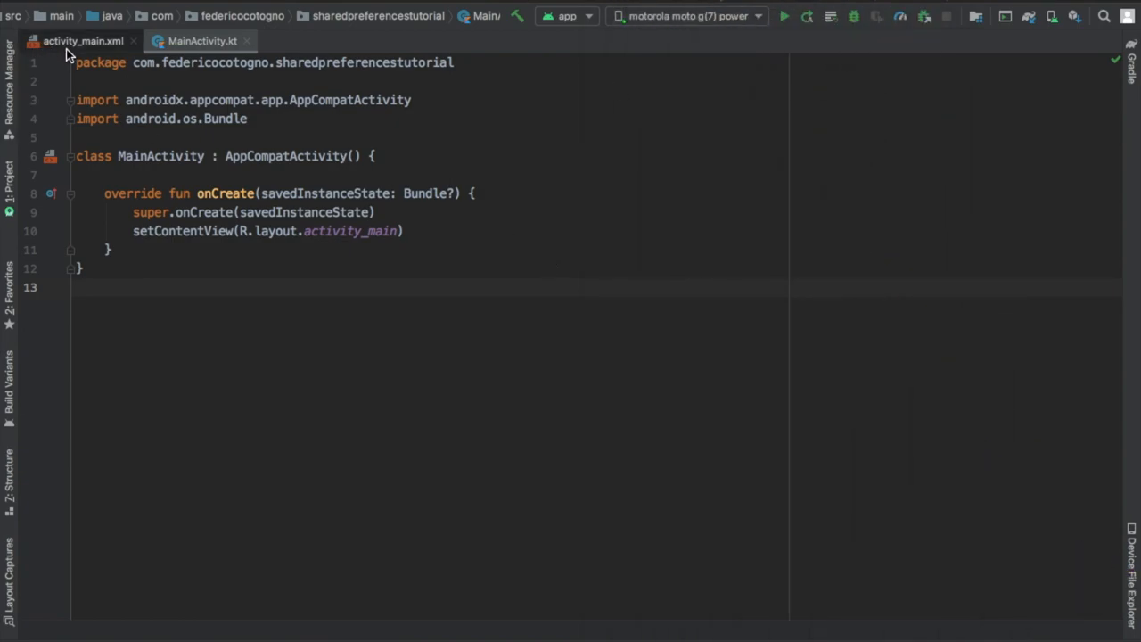
{"action": "left_click", "coordinate": [82, 41]}
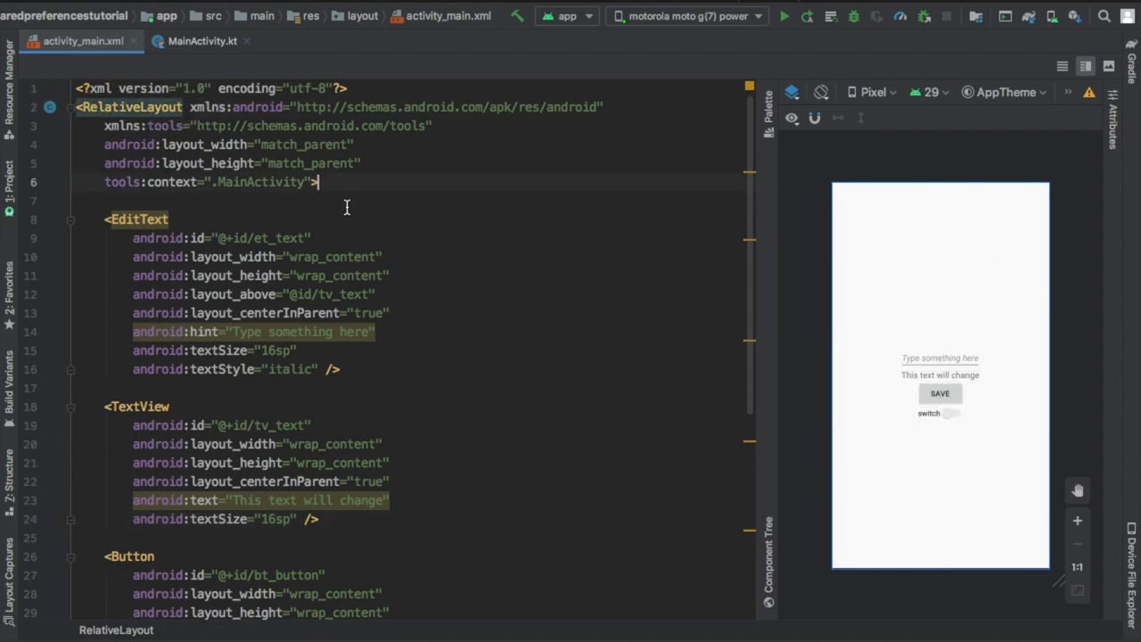
{"action": "left_click", "coordinate": [135, 219]}
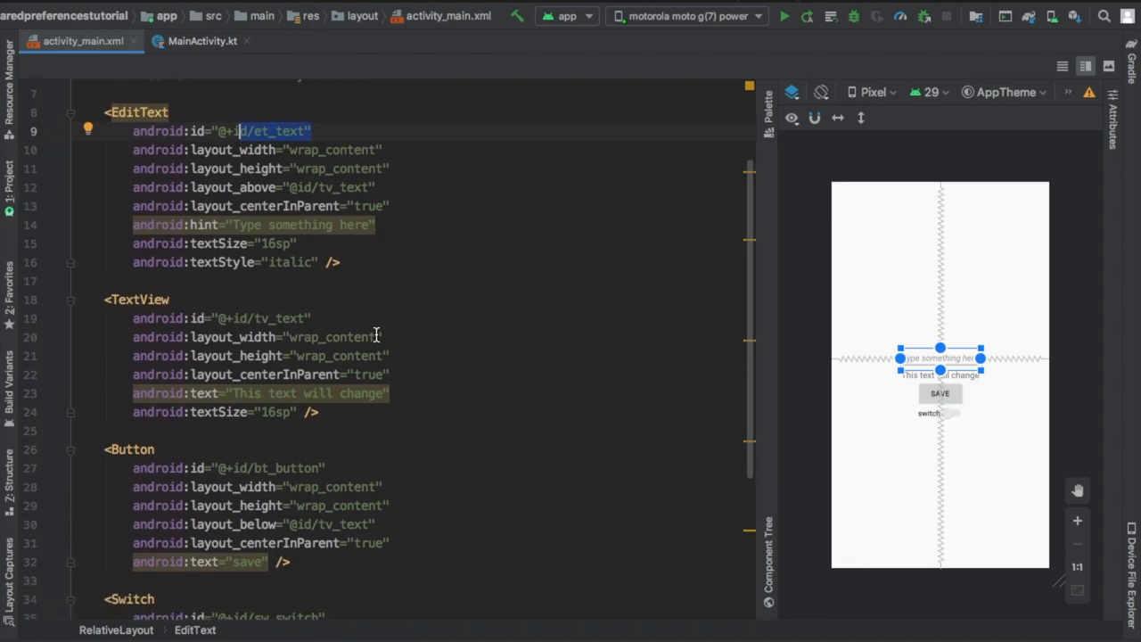
{"action": "scroll", "scroll_direction": "down", "scroll_amount": 3}
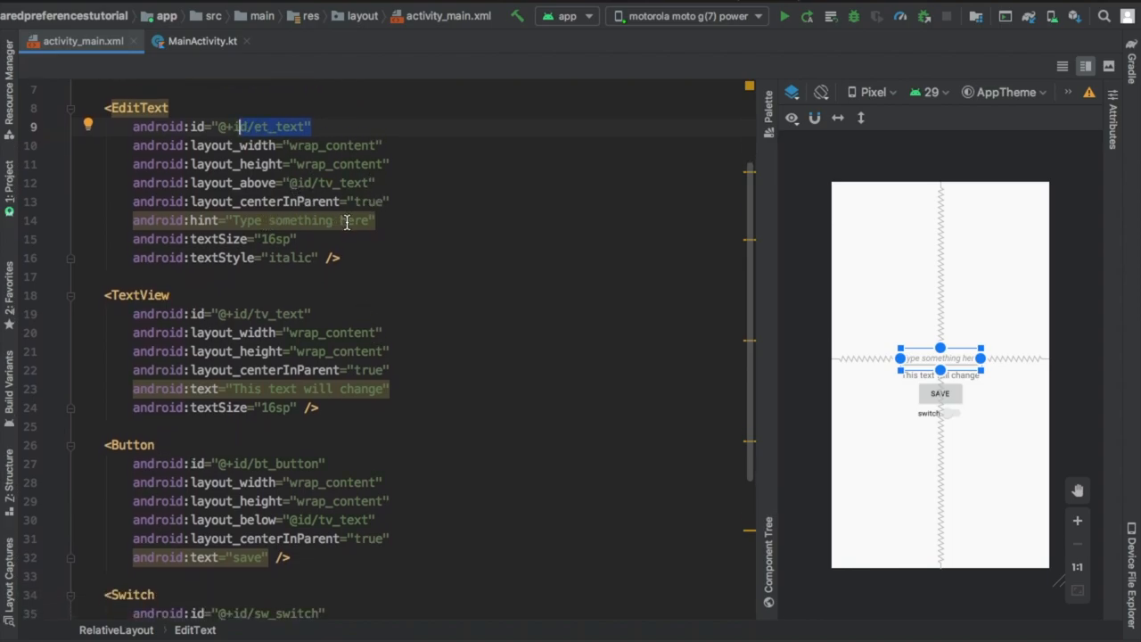
{"action": "scroll", "scroll_direction": "down", "scroll_amount": 3}
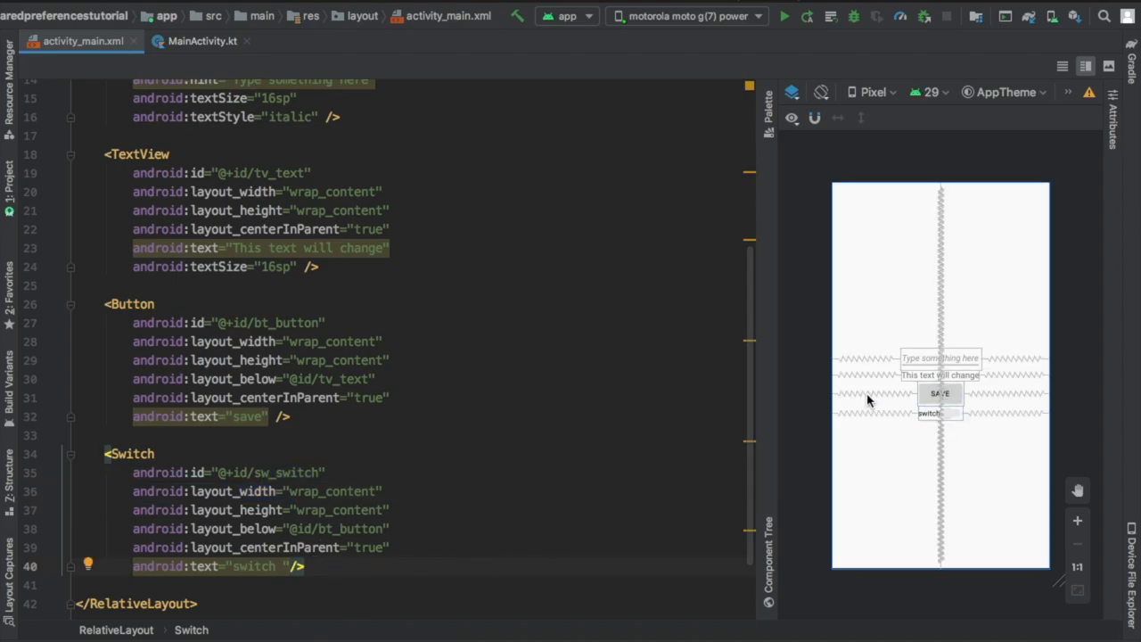
Step: Call loadData() in onCreate, wire bt_button.setOnClickListener to saveData(), and declare private fun saveData
{"action": "left_click", "coordinate": [201, 41]}
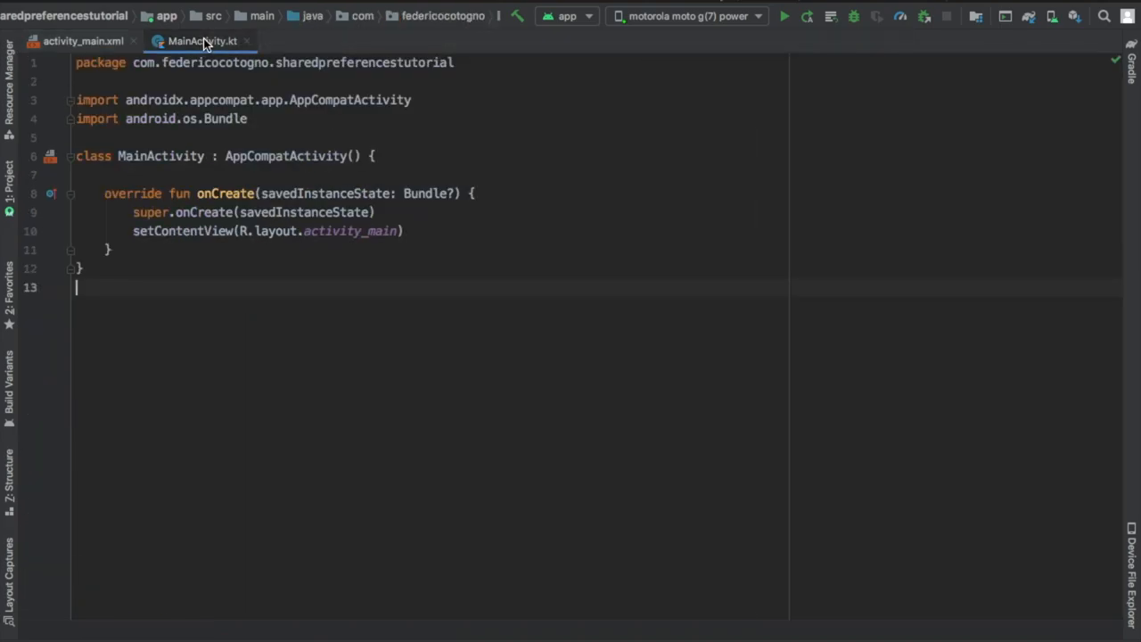
{"action": "type", "text": "loadData("}
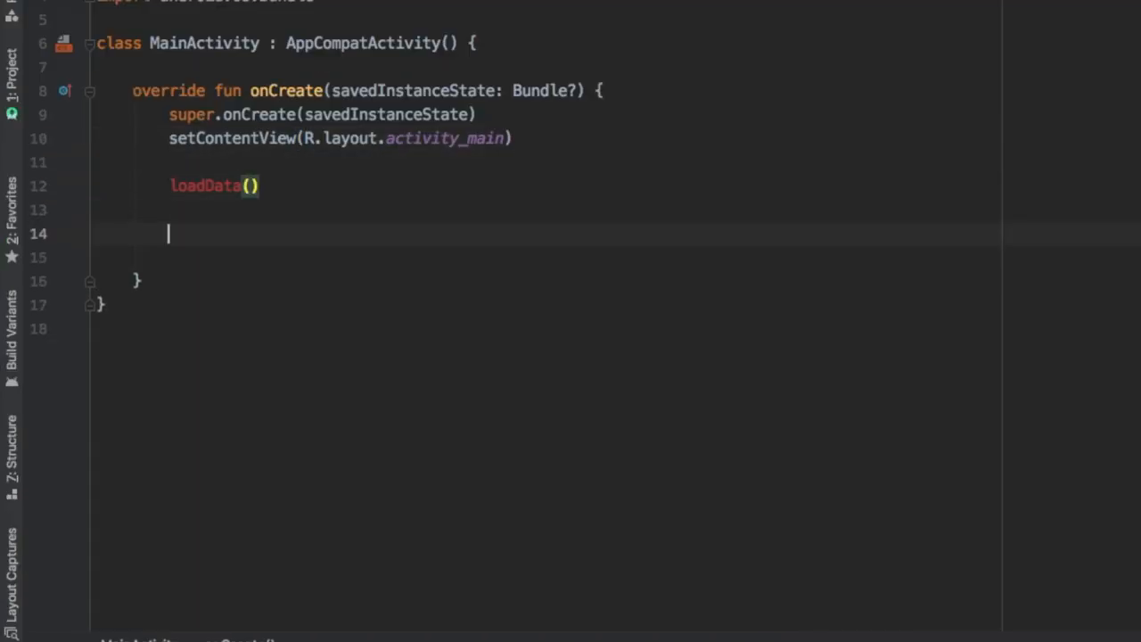
{"action": "type", "text": "bt_button.setOnClickListener {"}
{"action": "type", "text": "saveData("}
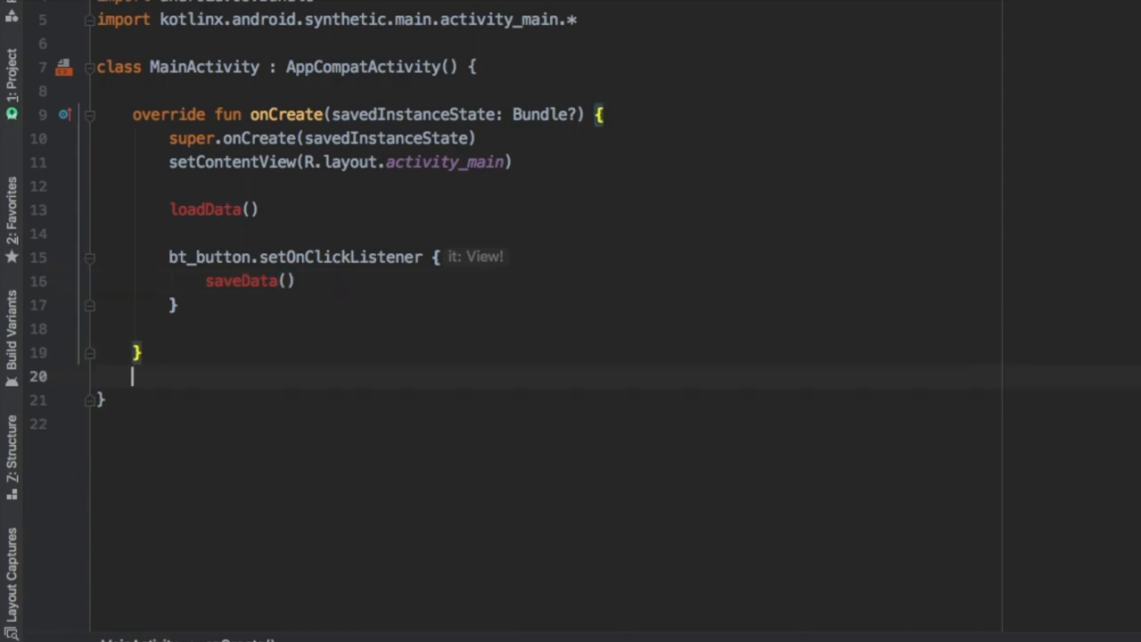
{"action": "type", "text": "private fun saveData() {"}
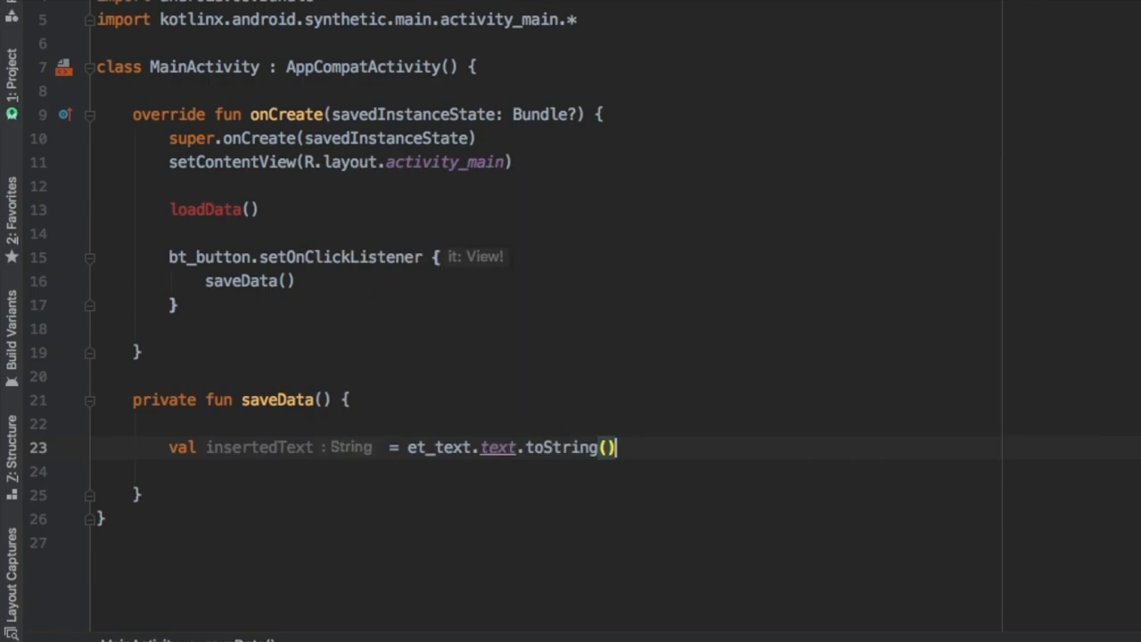
Step: Set tv_text.text = insertedText and get sharedPreferences via getSharedPreferences("sharedPrefs", Context.MODE_PRIVATE)
{"action": "type", "text": "tv_text"}
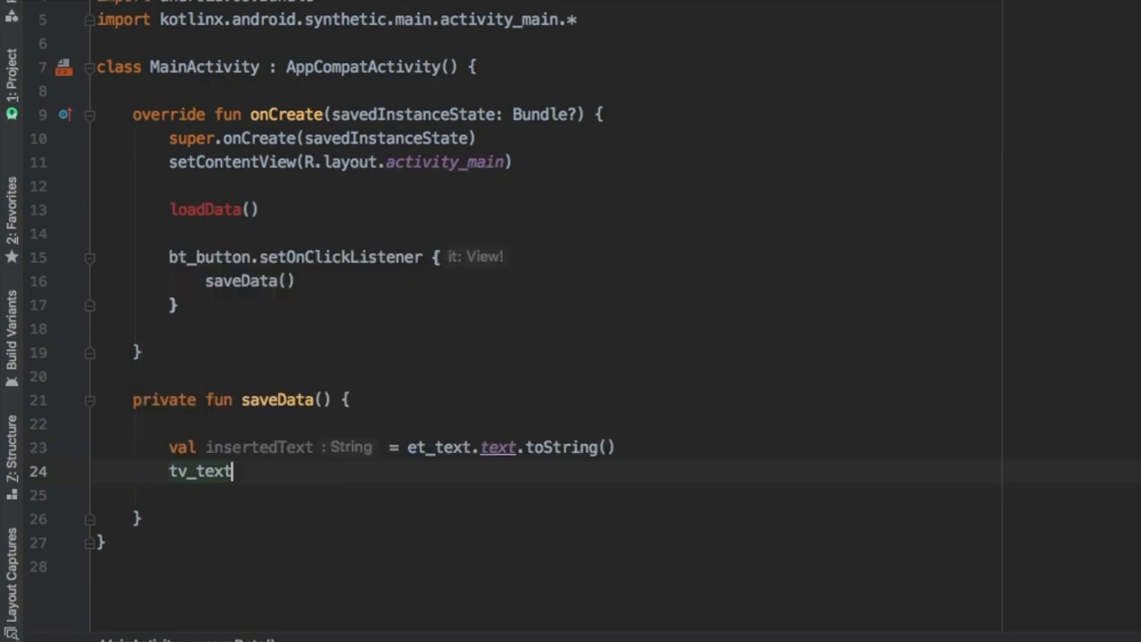
{"action": "type", "text": ".text = insertedText"}
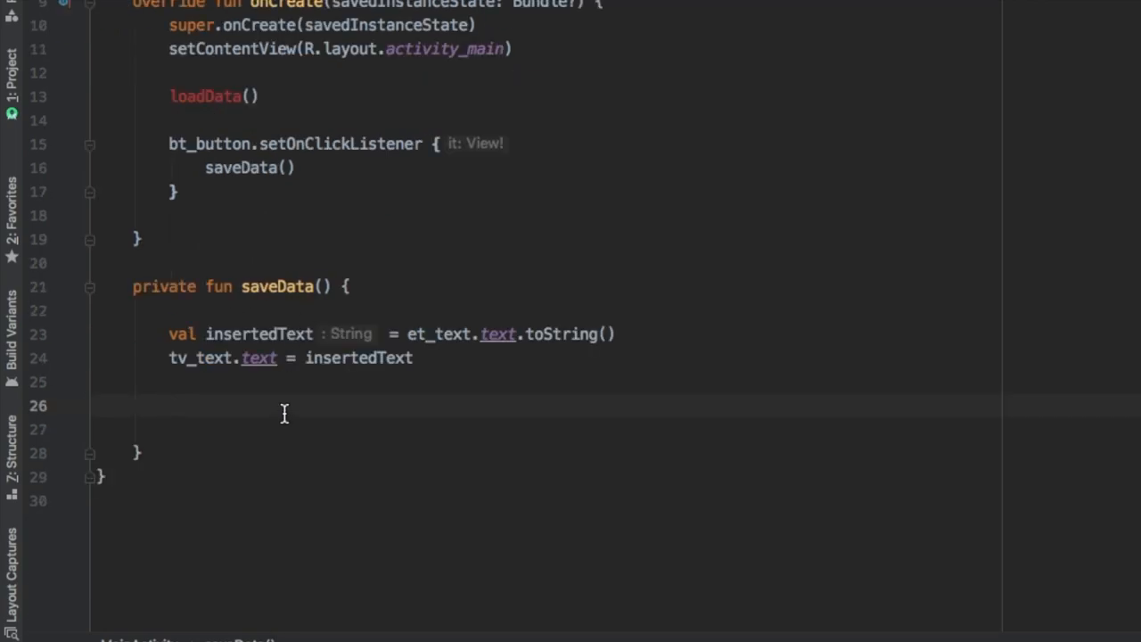
{"action": "type", "text": "val sharedPreferences = getSharedPreferences(\""}
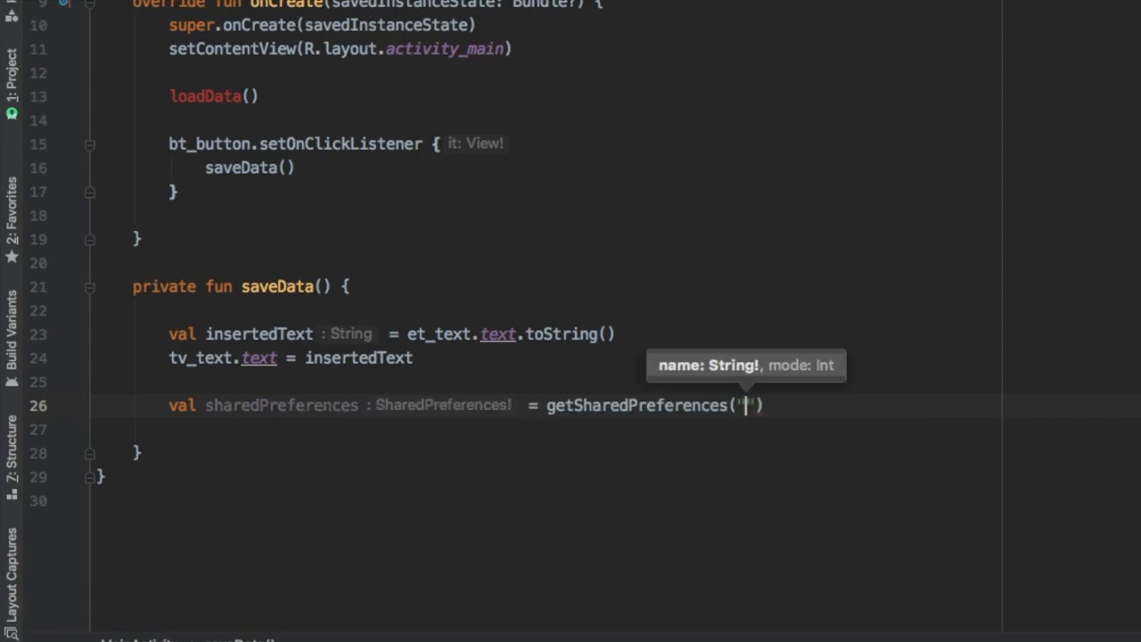
{"action": "type", "text": "sharedPrefs\", M"}
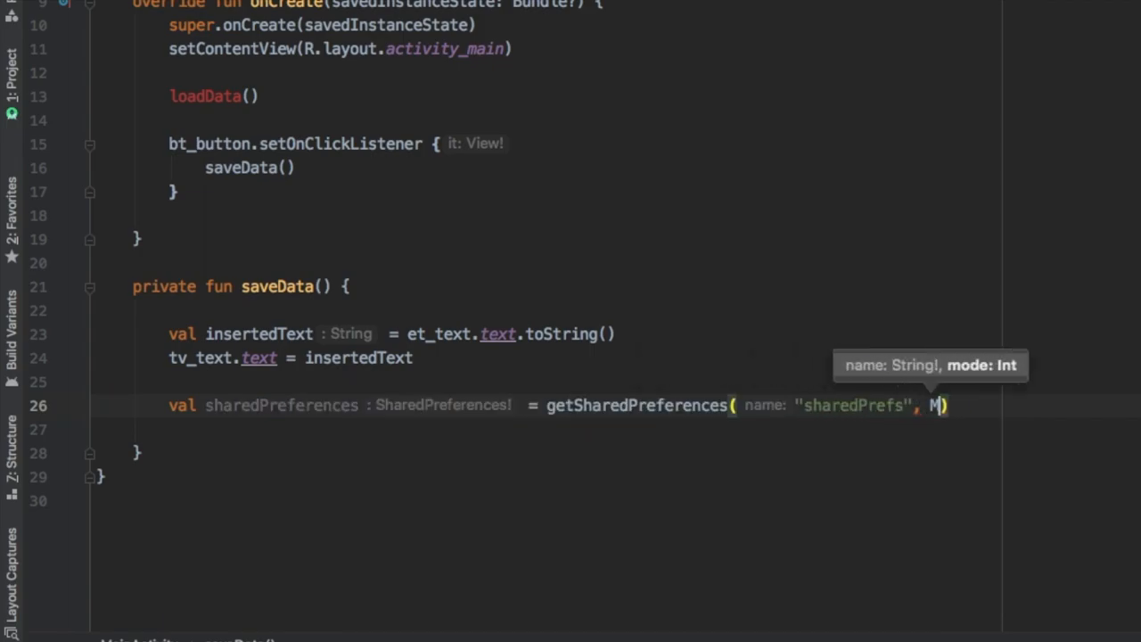
{"action": "type", "text": "Context.MODE_PRIVATE)"}
{"action": "type", "text": "editor.apply {"}
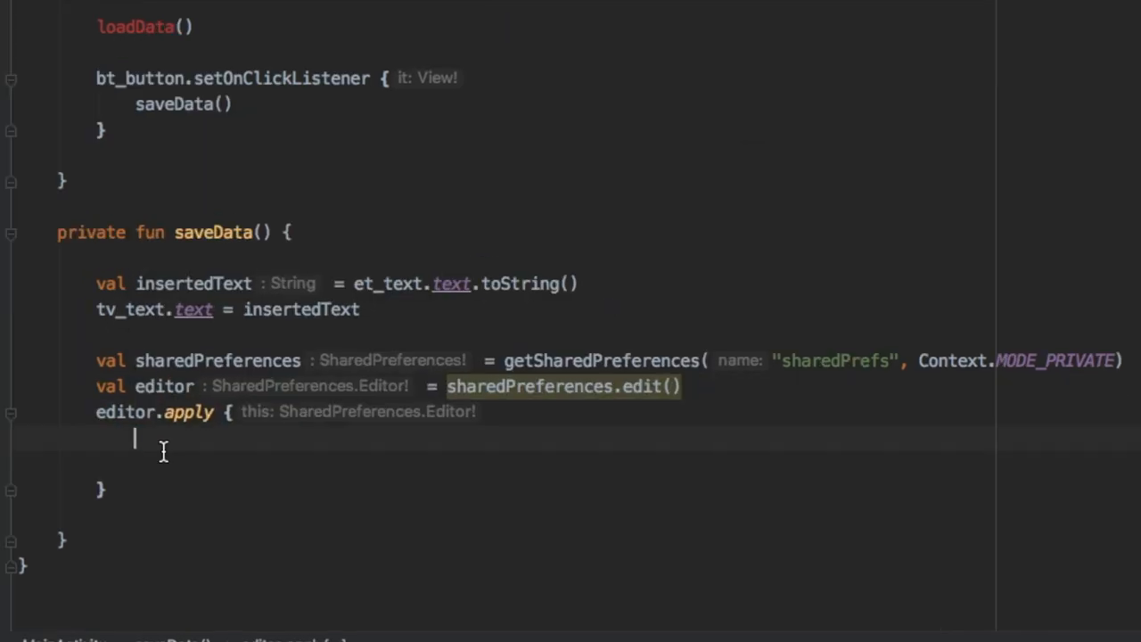
Step: In the editor apply block, put the text under STRING_KEY and sw_switch.isChecked under BOOLEAN_KEY
{"action": "type", "text": "putString()"}
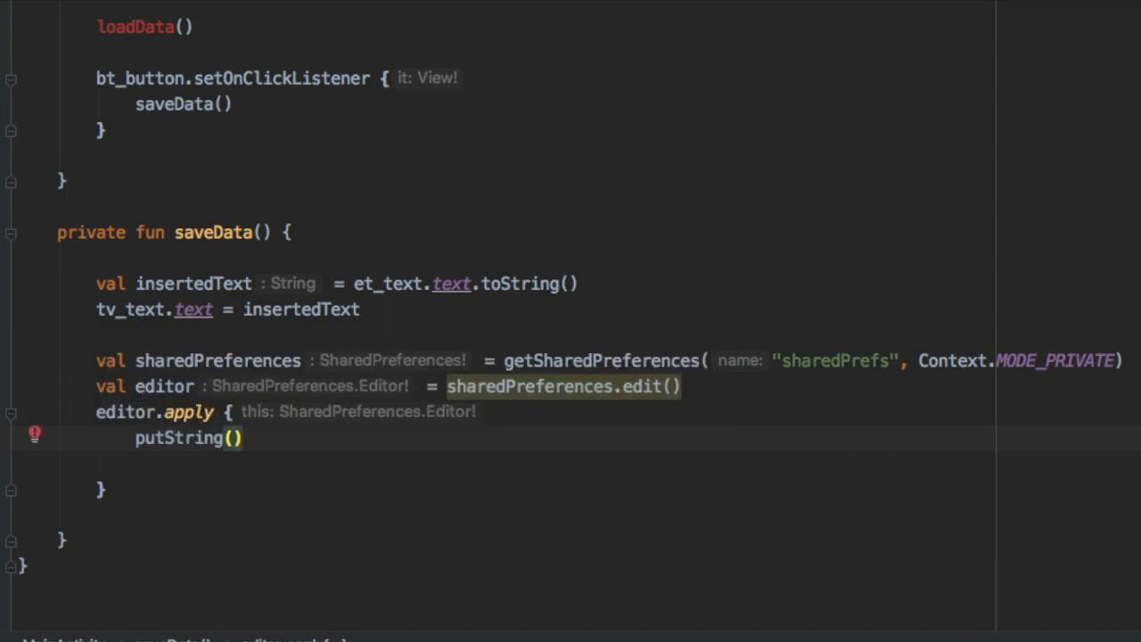
{"action": "type", "text": "\"STRING_\""}
{"action": "left_click", "coordinate": [542, 463]}
{"action": "type", "text": "putBoolean(\"BOOLEAN_KEY"}
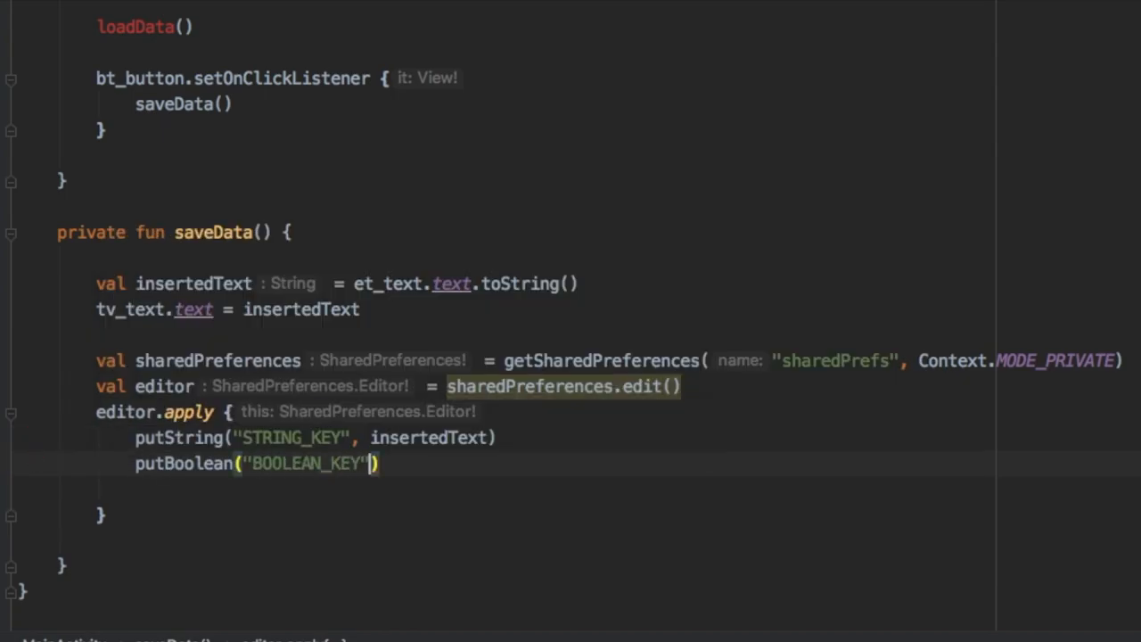
{"action": "type", "text": ","}
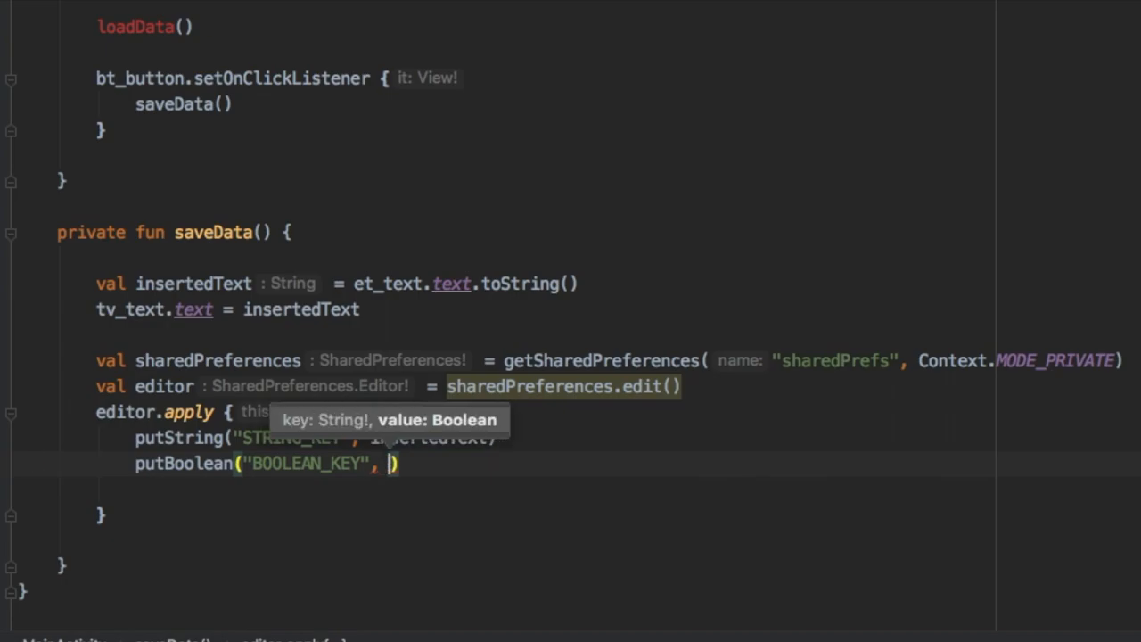
{"action": "type", "text": "sw_switch.isChecked"}
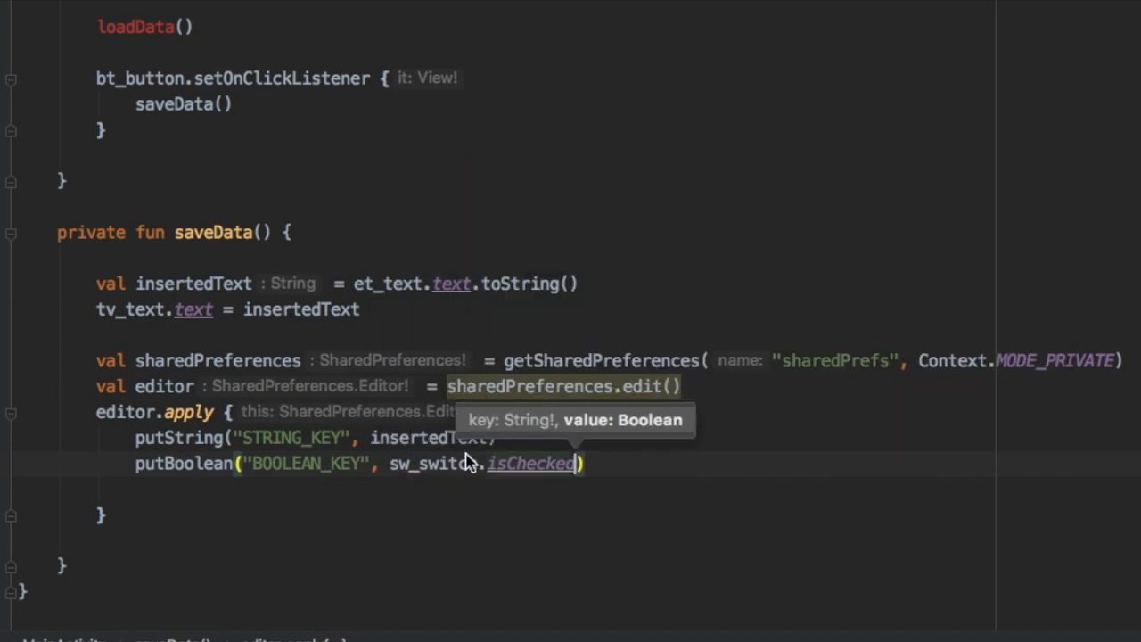
{"action": "type", "text": "}.ap"}
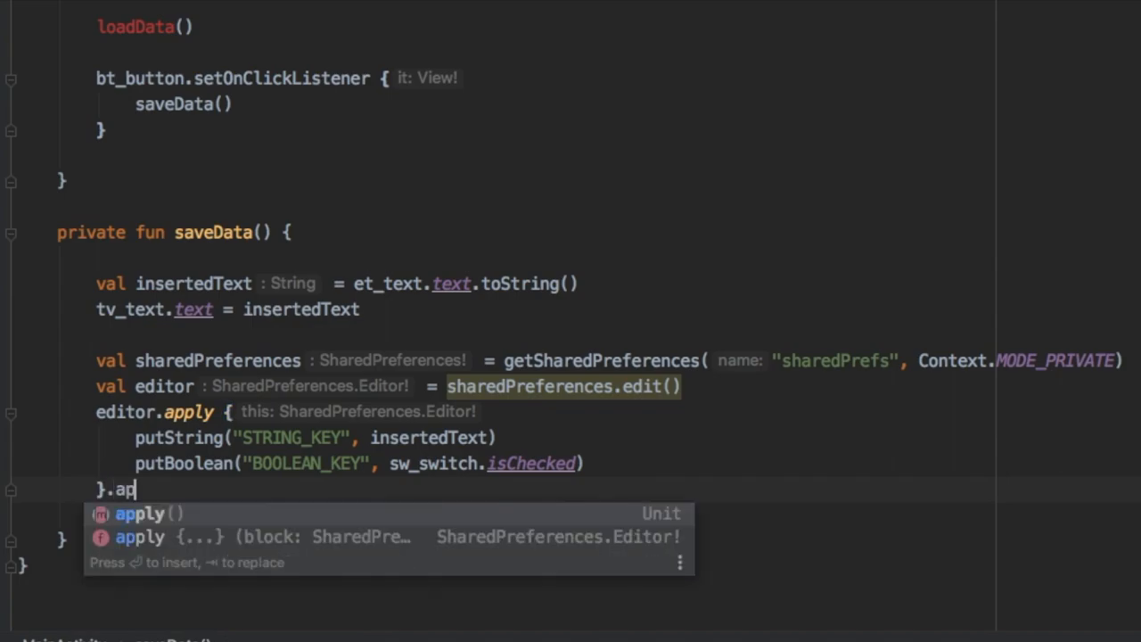
{"action": "key", "text": "Enter"}
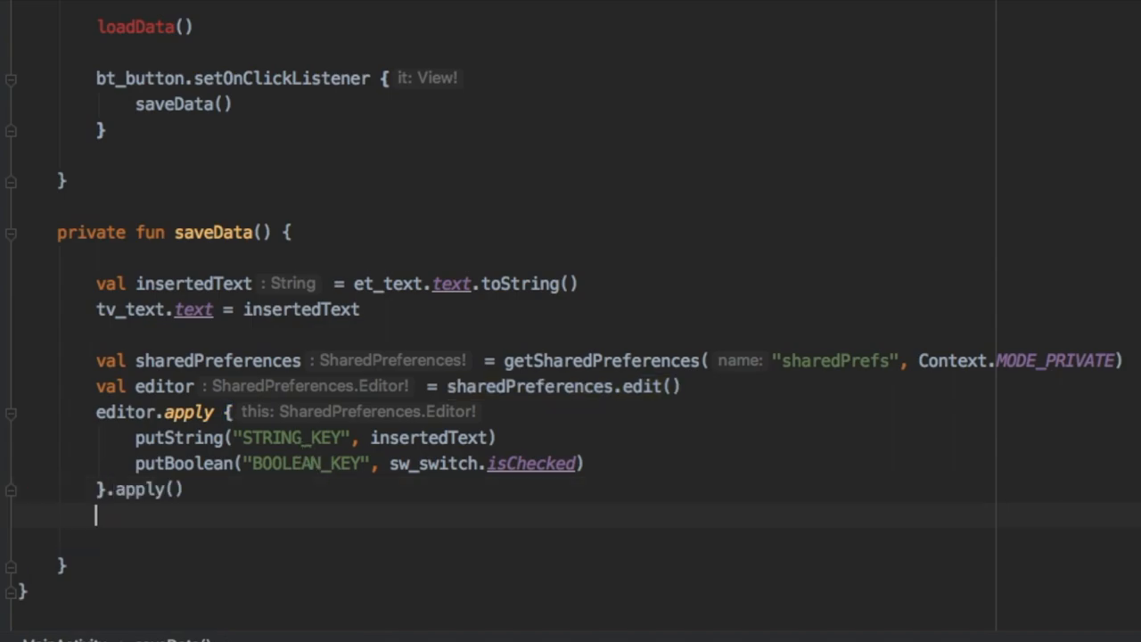
Step: Show a Toast "Data saved" with LENGTH_SHORT after saving, then begin the next private function
{"action": "type", "text": "Toast.makeText(this,"}
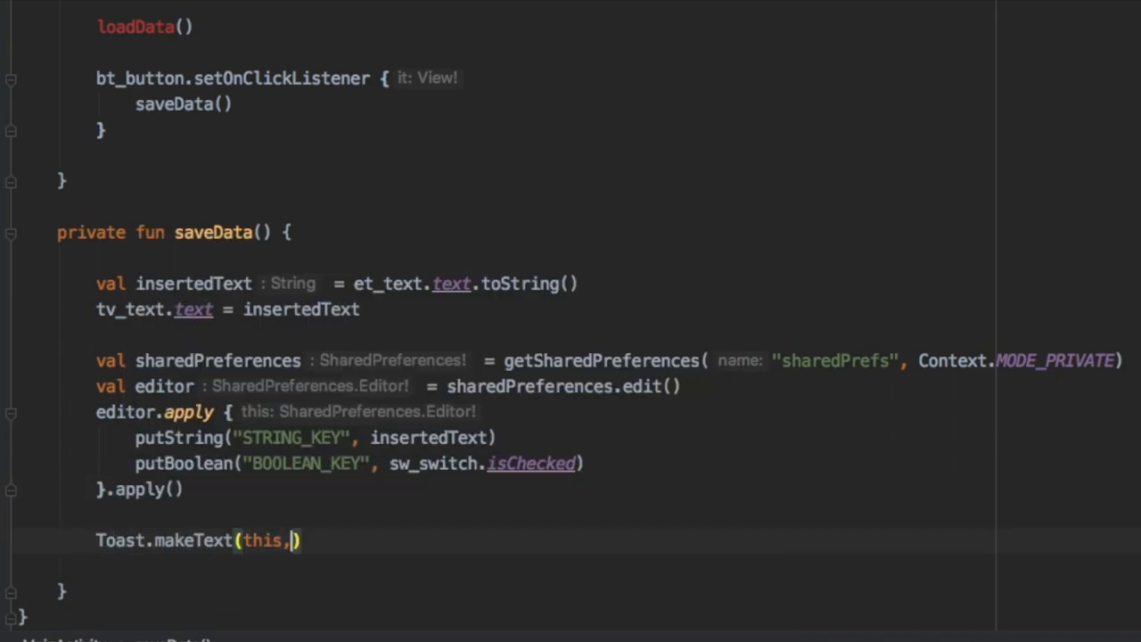
{"action": "type", "text": "\"Data S"}
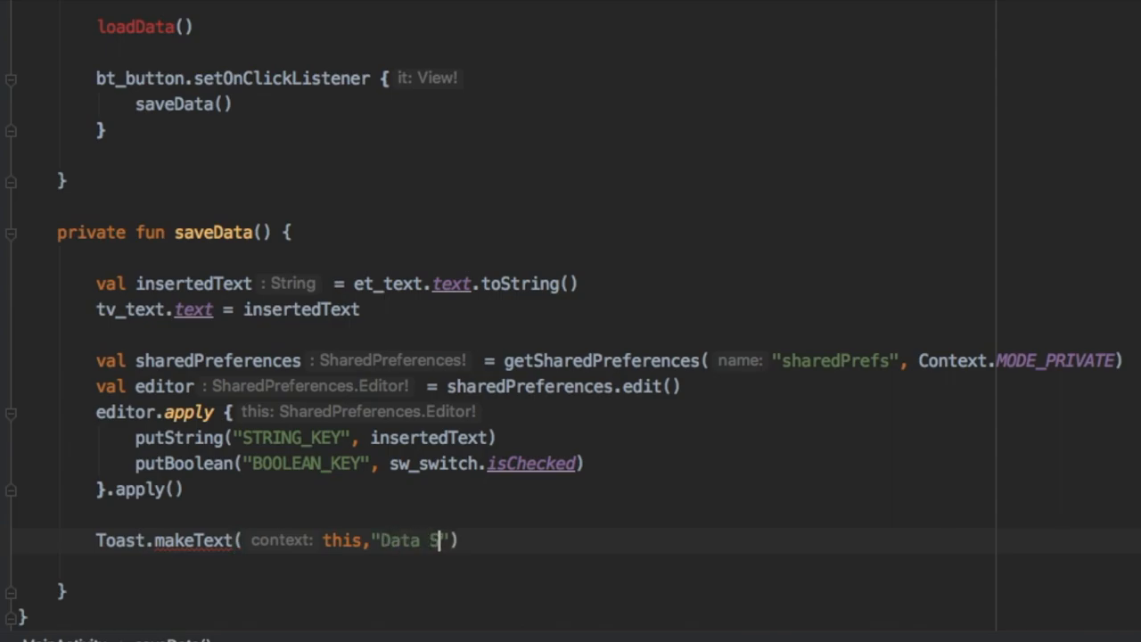
{"action": "type", "text": "aved\", Toast.LENGTH_SHORT"}
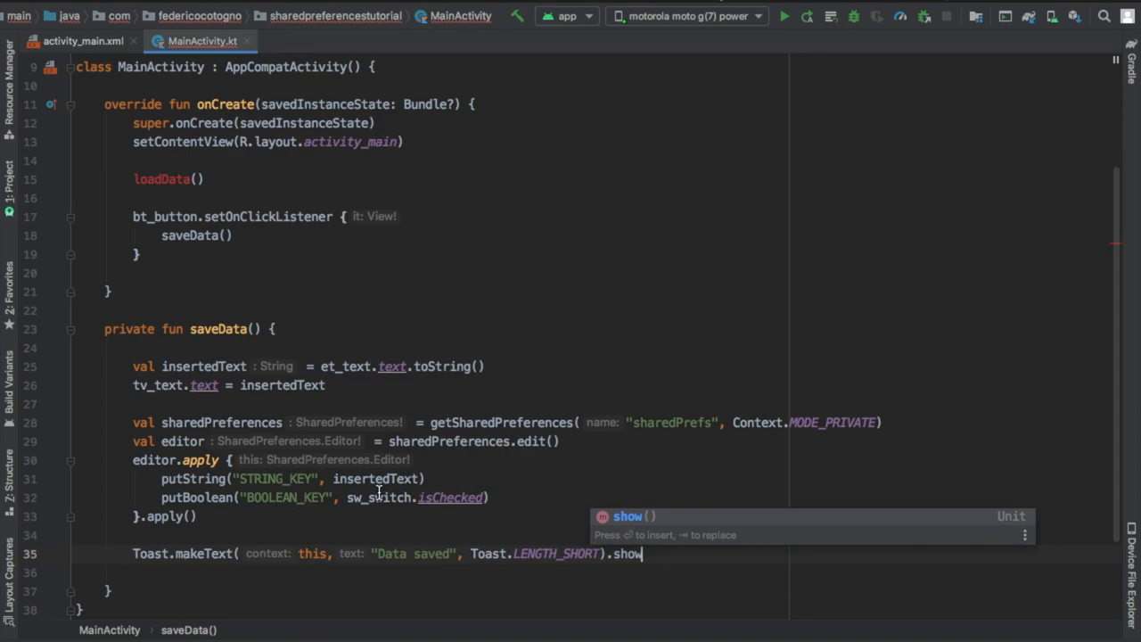
{"action": "key", "text": "Enter"}
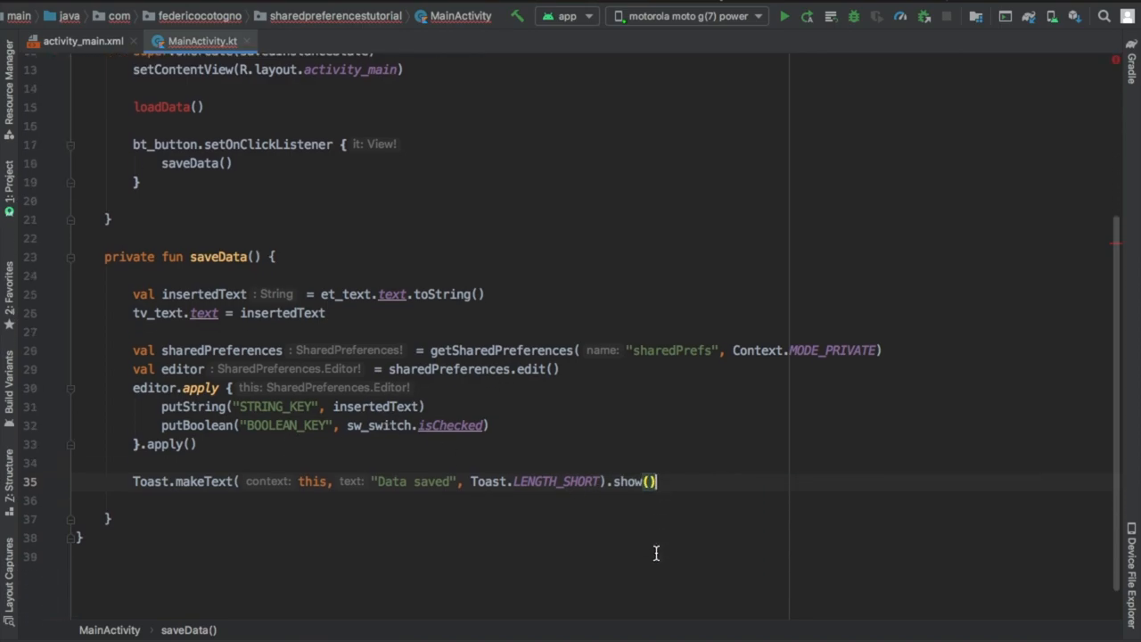
{"action": "type", "text": "private fun load"}
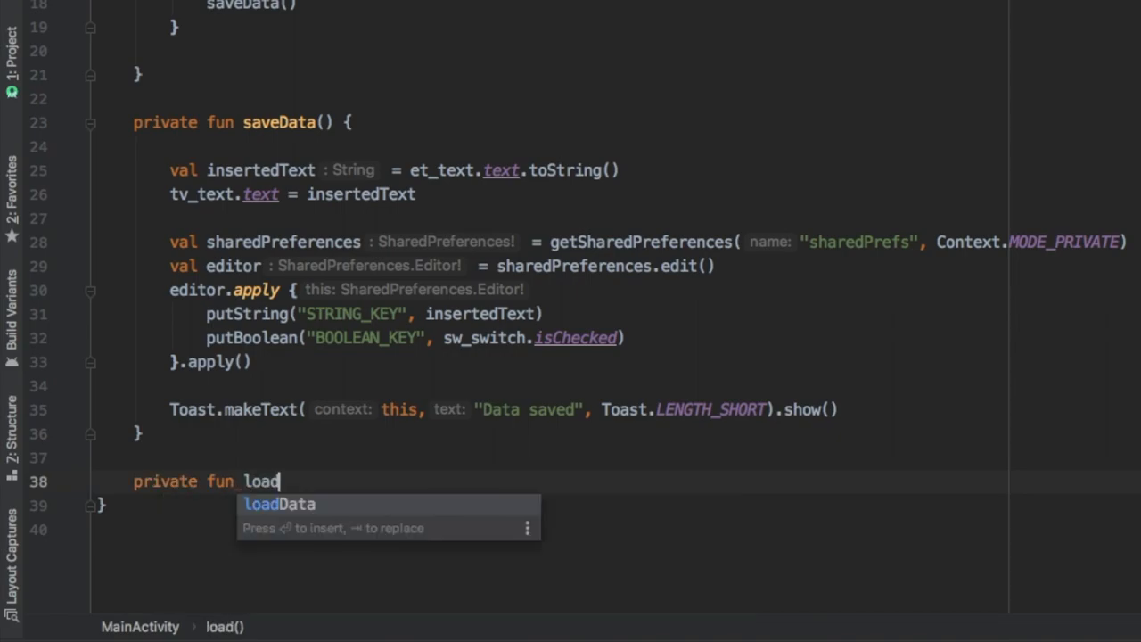
Step: In loadData(), read savedString via getString("STRING_KEY", null) and savedBoolean via getBoolean("BOOLEAN_KEY", false)
{"action": "key", "text": "Enter"}
{"action": "type", "text": "v"}
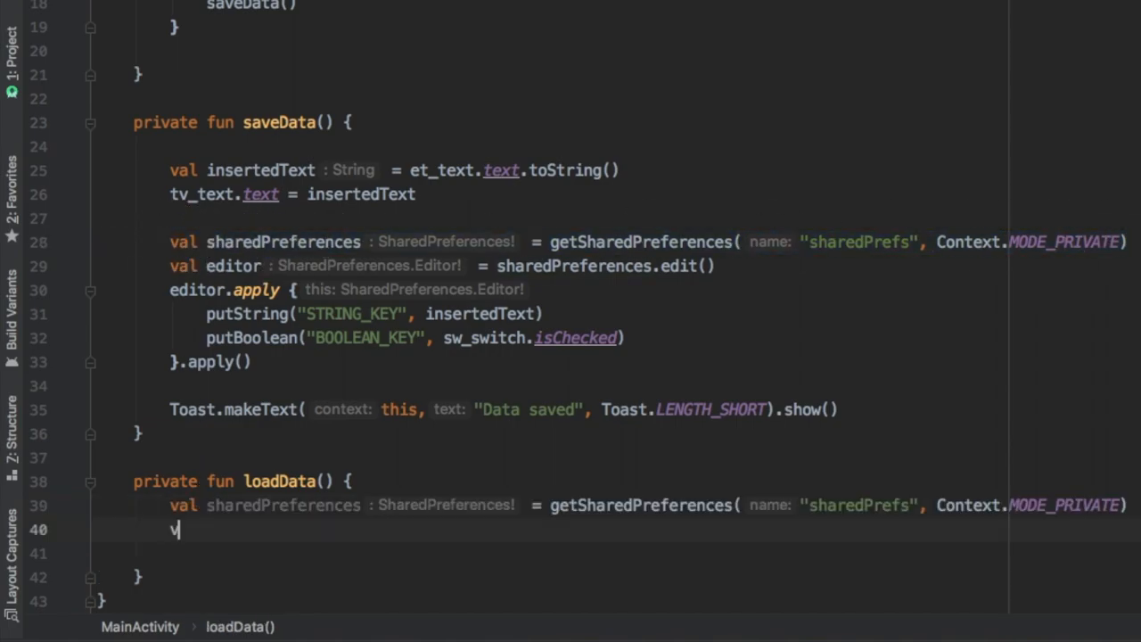
{"action": "type", "text": "al savedString = g"}
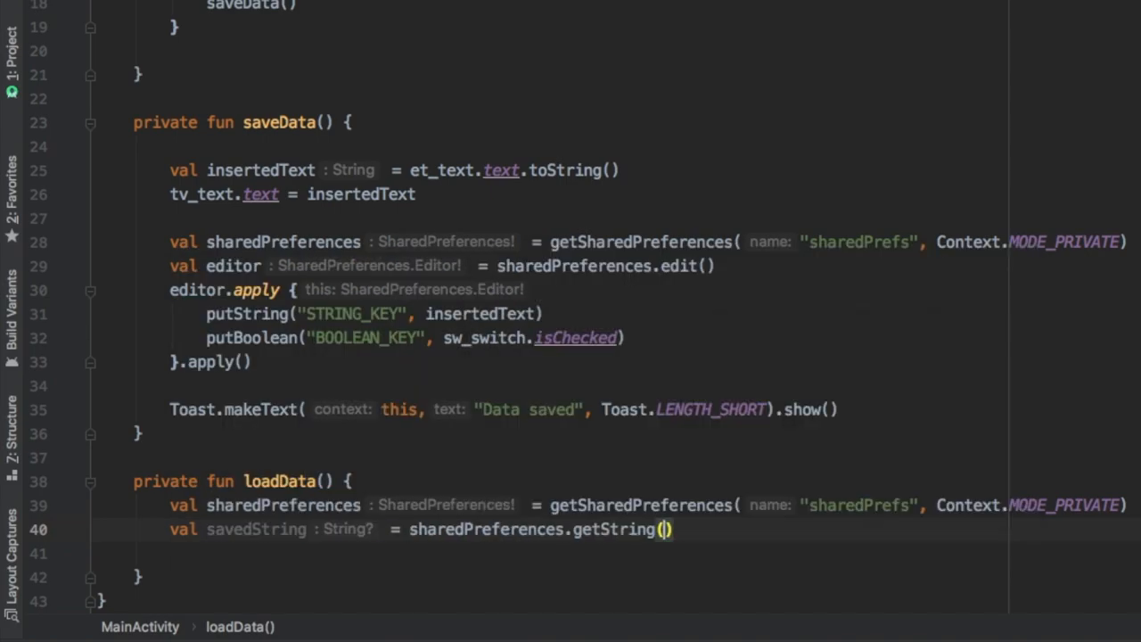
{"action": "type", "text": "\"STRING_KEY\", null"}
{"action": "left_click", "coordinate": [633, 553]}
{"action": "type", "text": "val savedBool"}
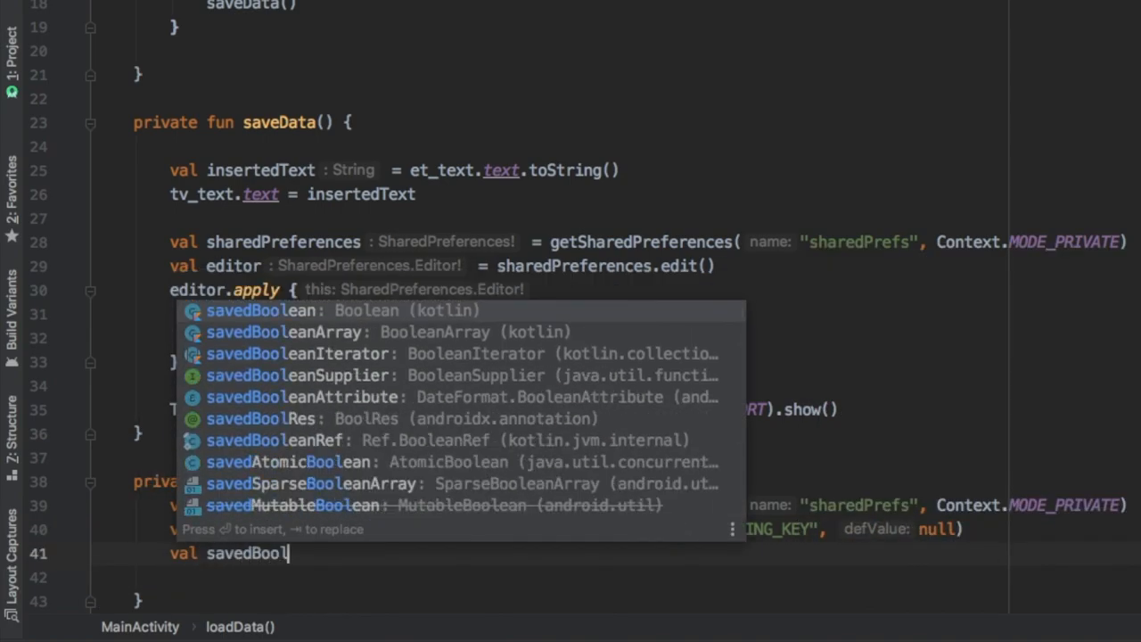
{"action": "type", "text": "."}
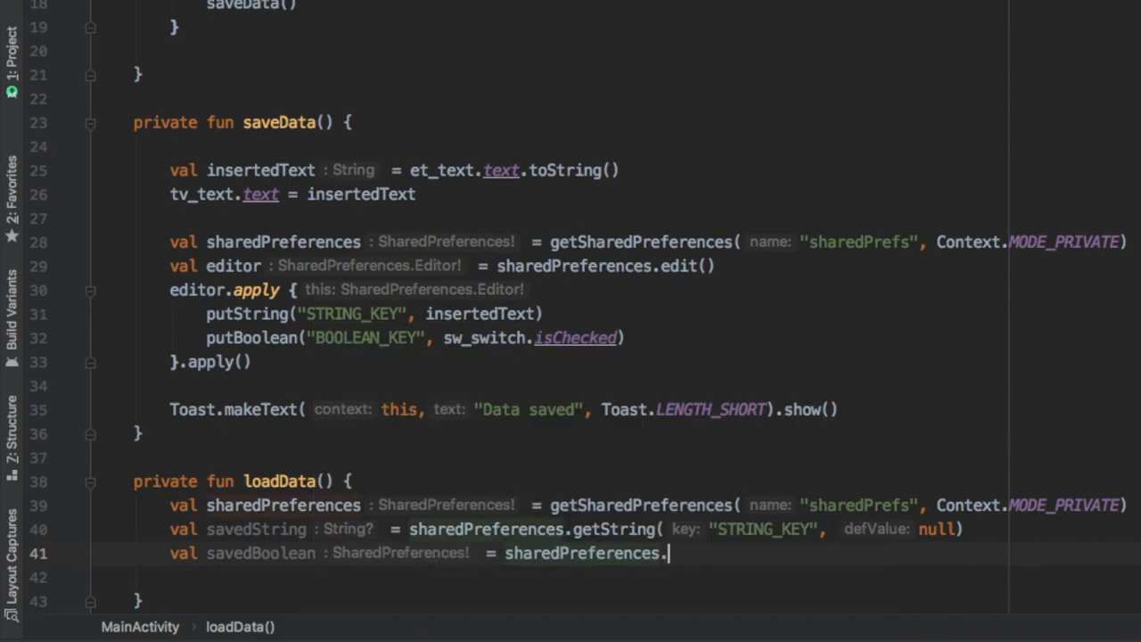
{"action": "type", "text": "getBoolean()"}
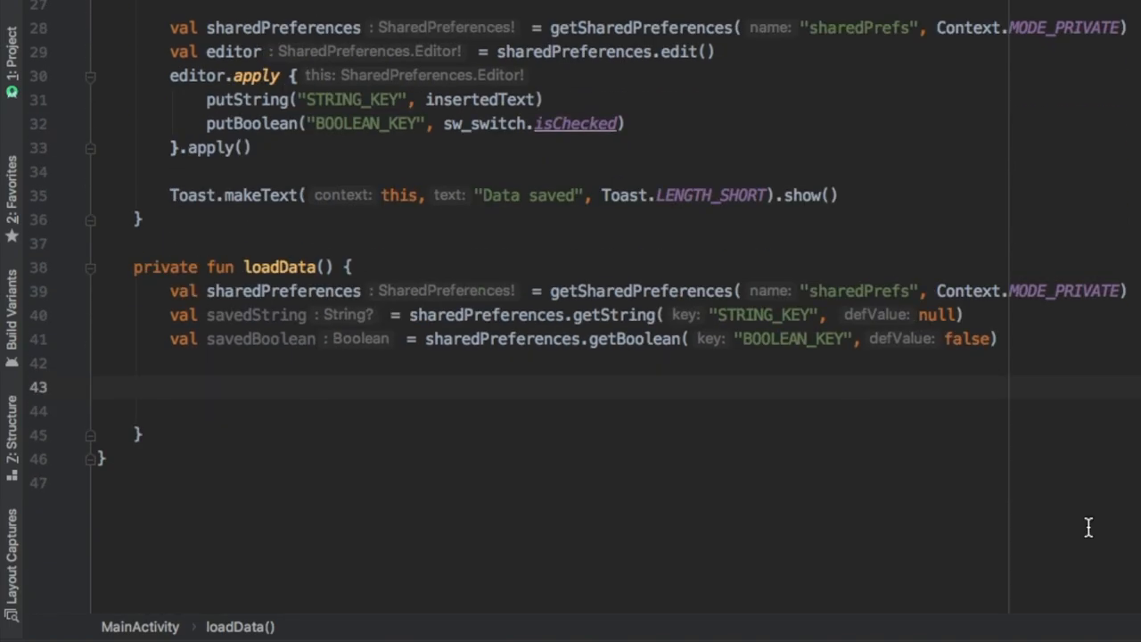
{"action": "type", "text": "tv_text.text ="}
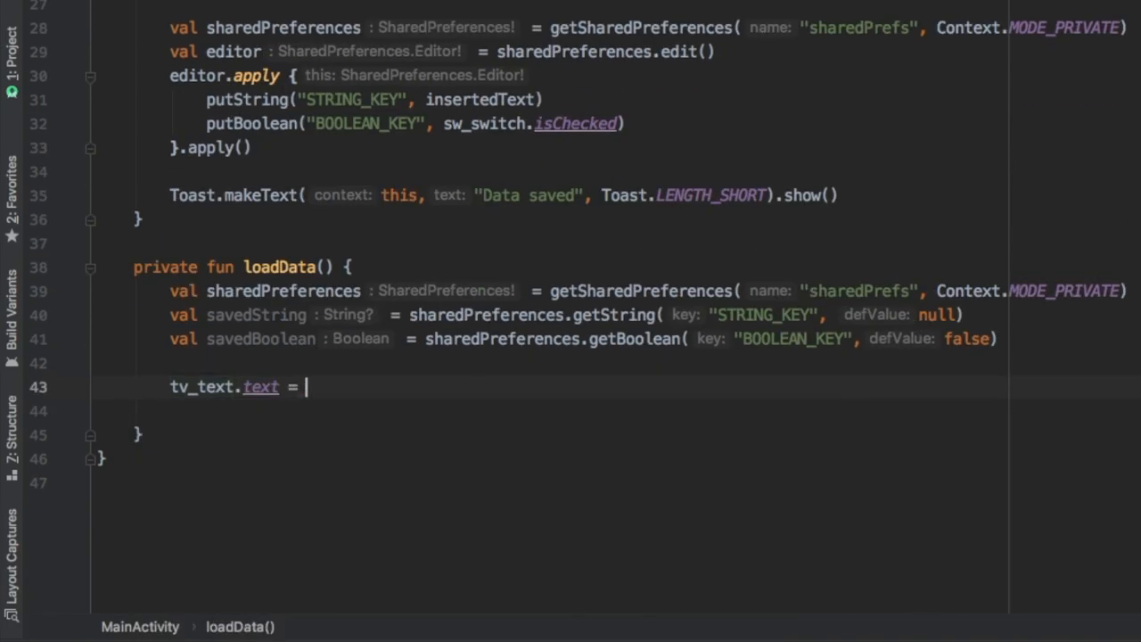
Step: Assign tv_text.text = savedString and sw_switch.isChecked = savedBoolean in loadData()
{"action": "type", "text": "savedString"}
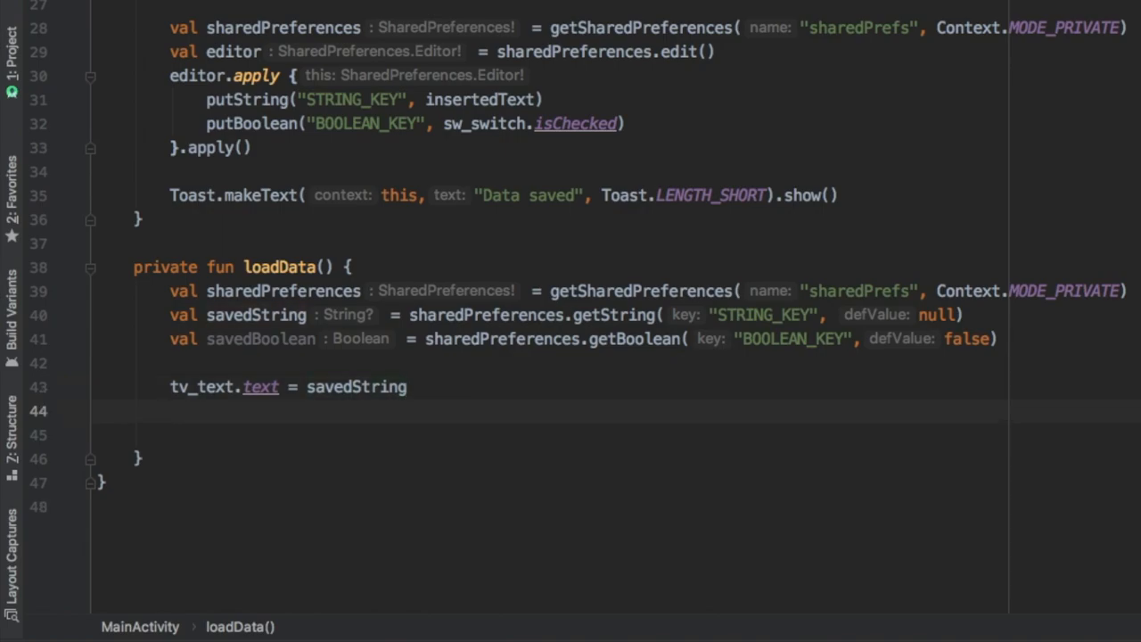
{"action": "type", "text": "sw_switch.isChecked = savedBoolean"}
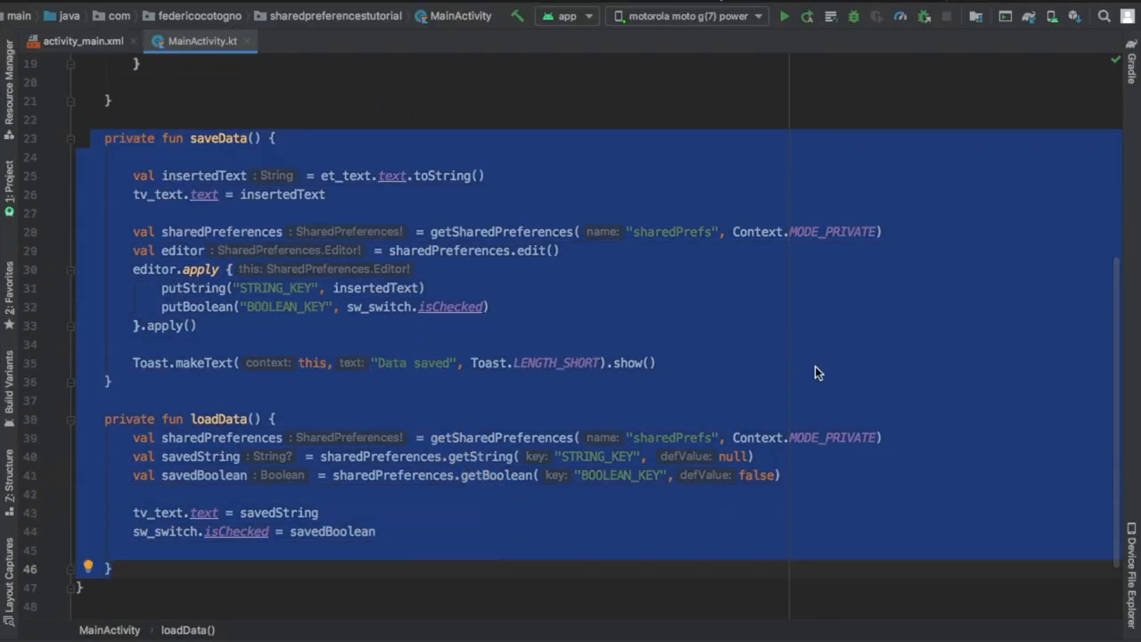
{"action": "scroll", "scroll_direction": "up", "scroll_amount": 3}
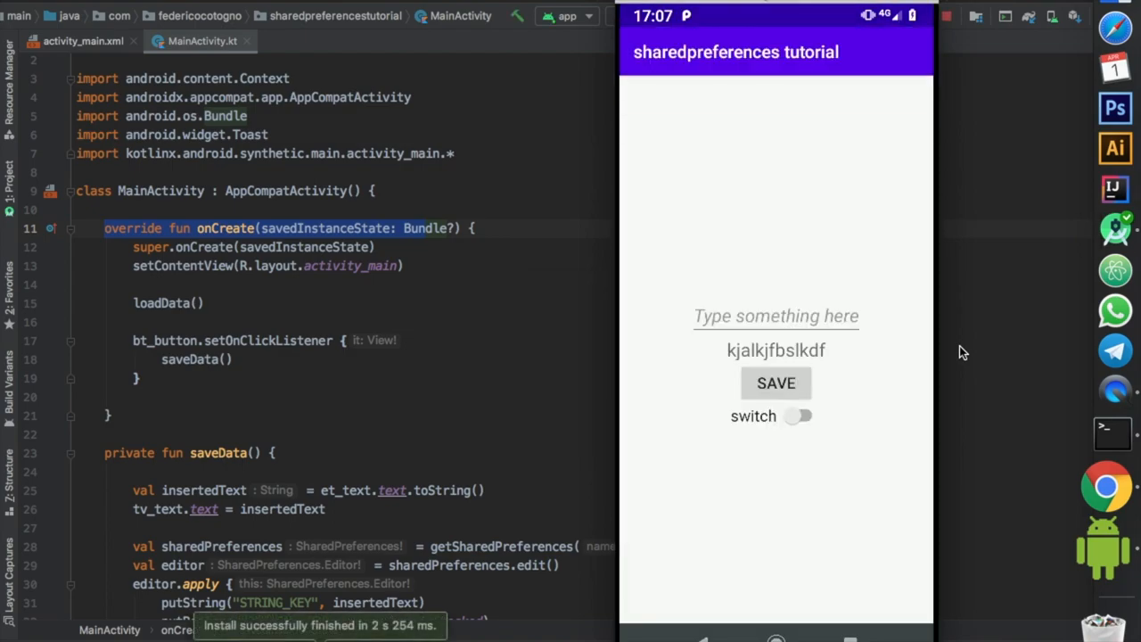
Step: On the device, enter xhdhdhdhdhd, tap SAVE, and relaunch the app to confirm the text and switch restore
{"action": "left_click", "coordinate": [774, 316]}
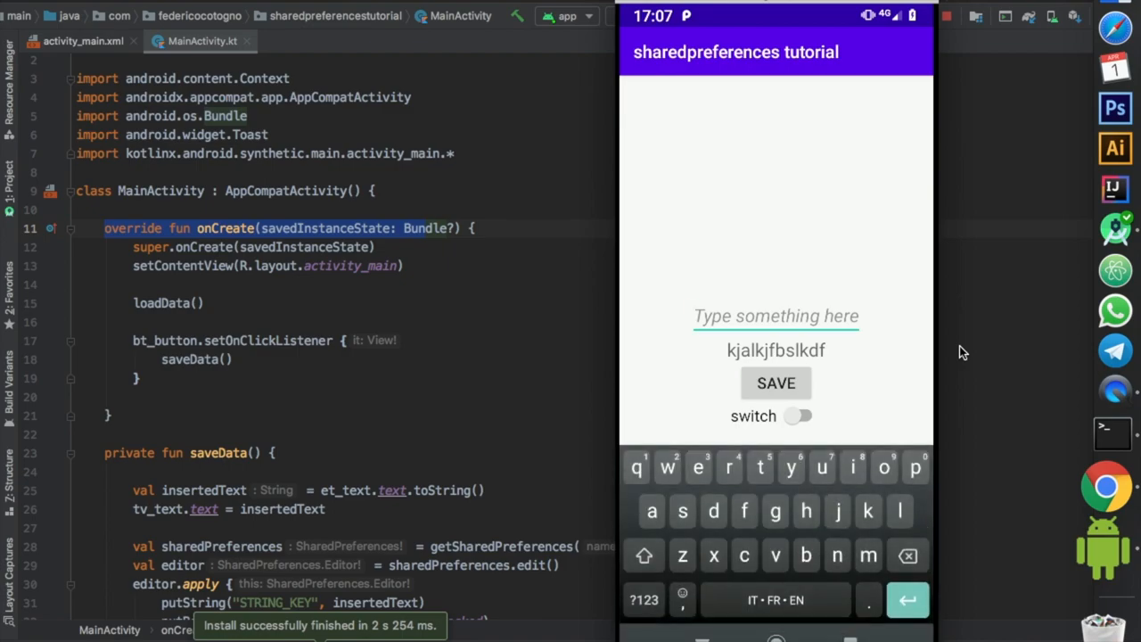
{"action": "type", "text": "xhdhdhdhdhd"}
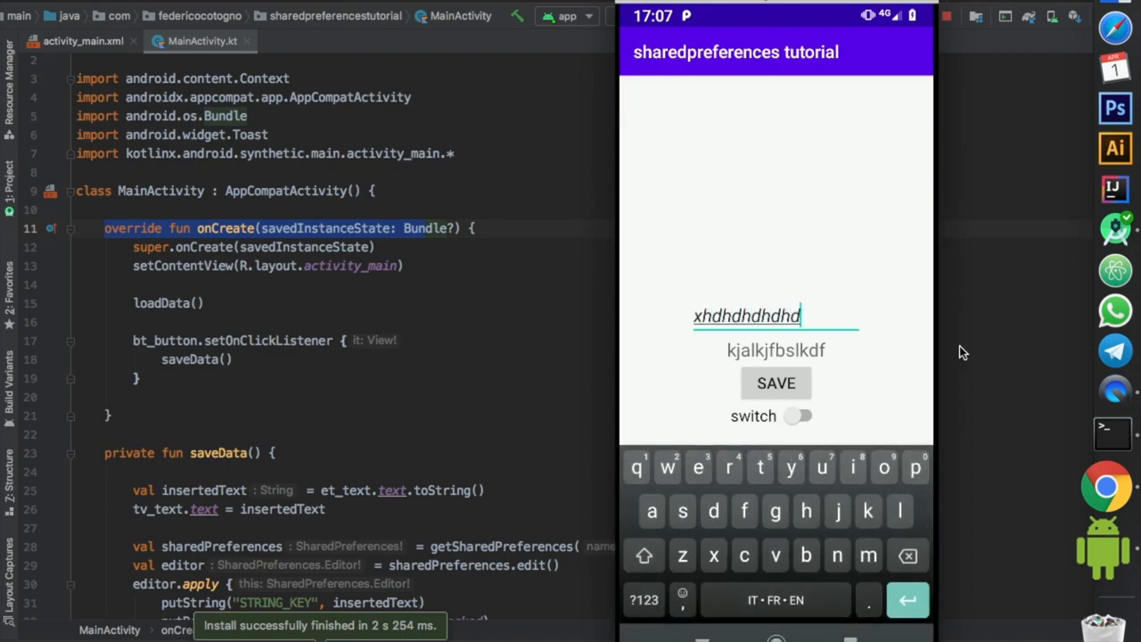
{"action": "left_click", "coordinate": [776, 381]}
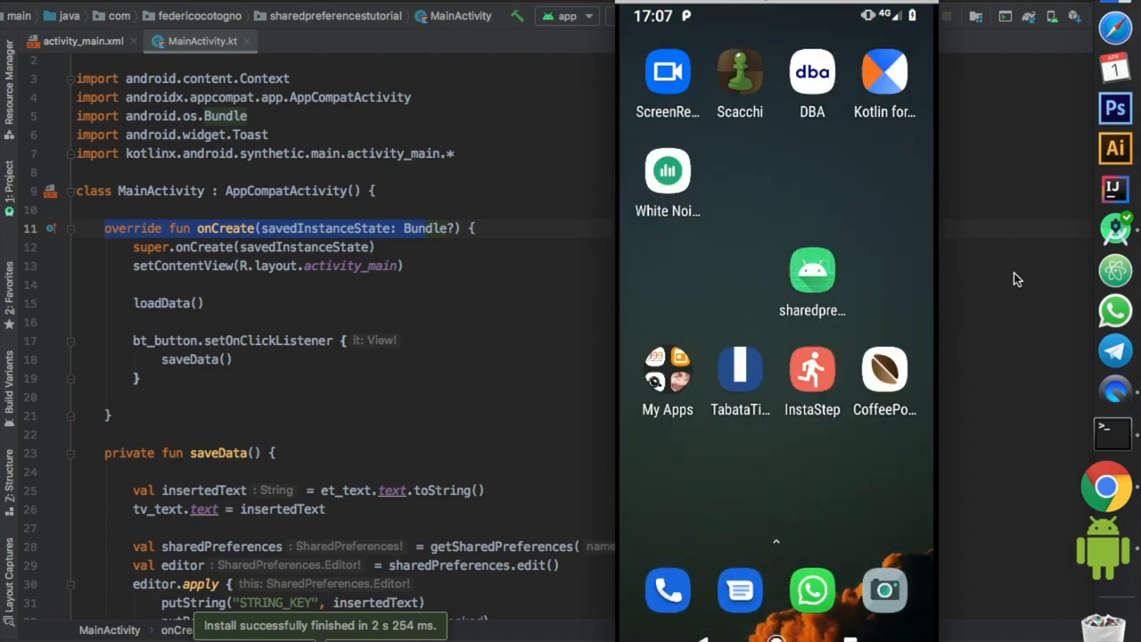
{"action": "left_click", "coordinate": [812, 269]}
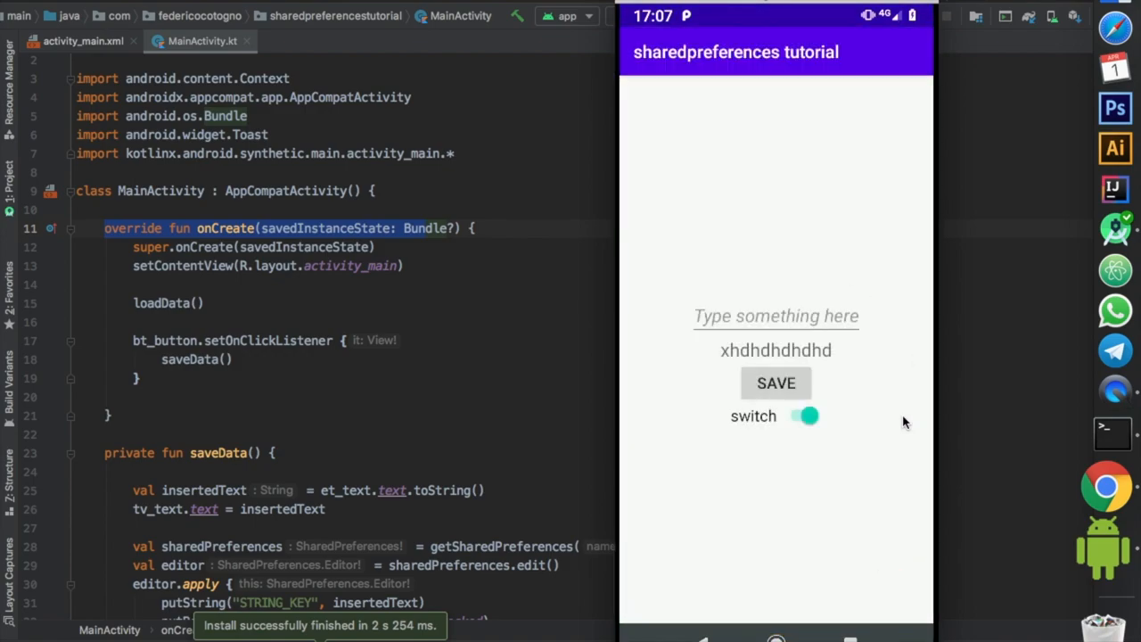
{"action": "mouse_move", "coordinate": [874, 518]}
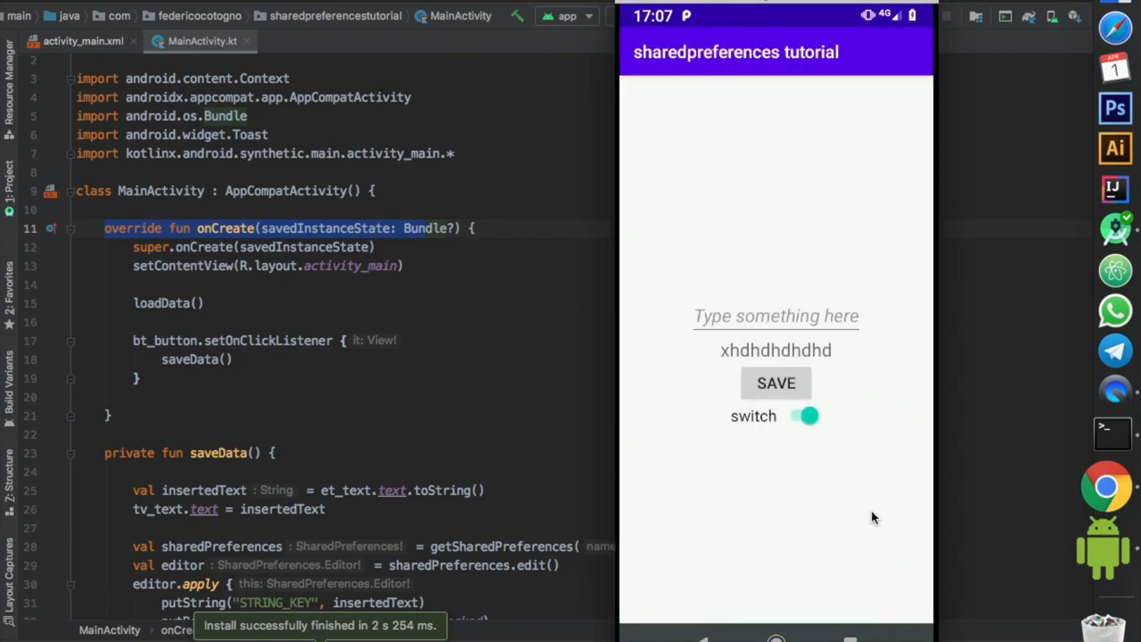